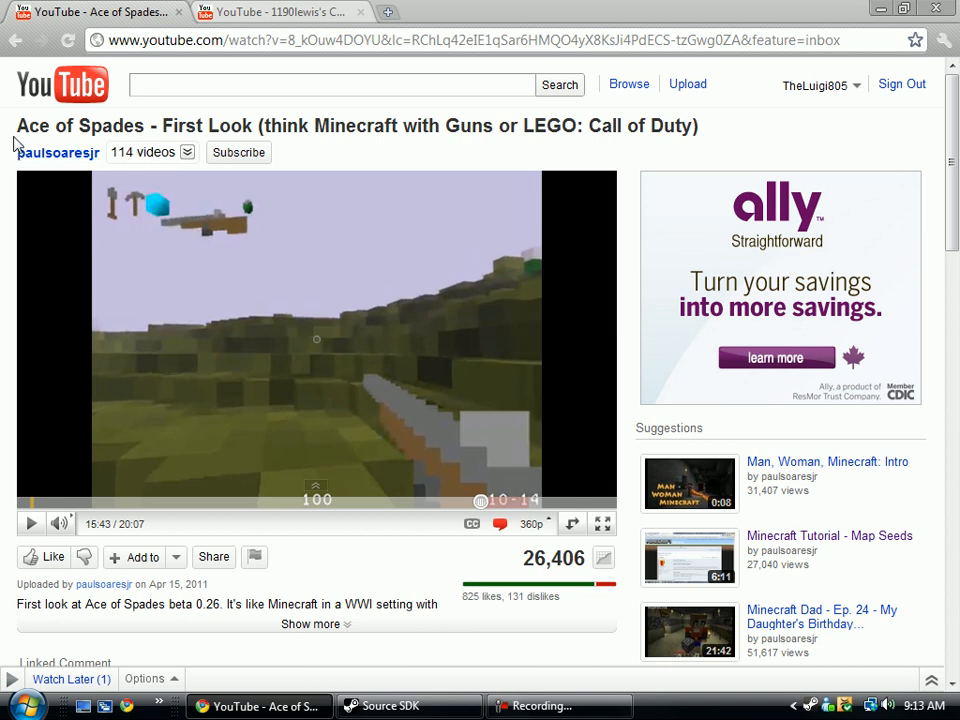
{"action": "mouse_move", "coordinate": [240, 177]}
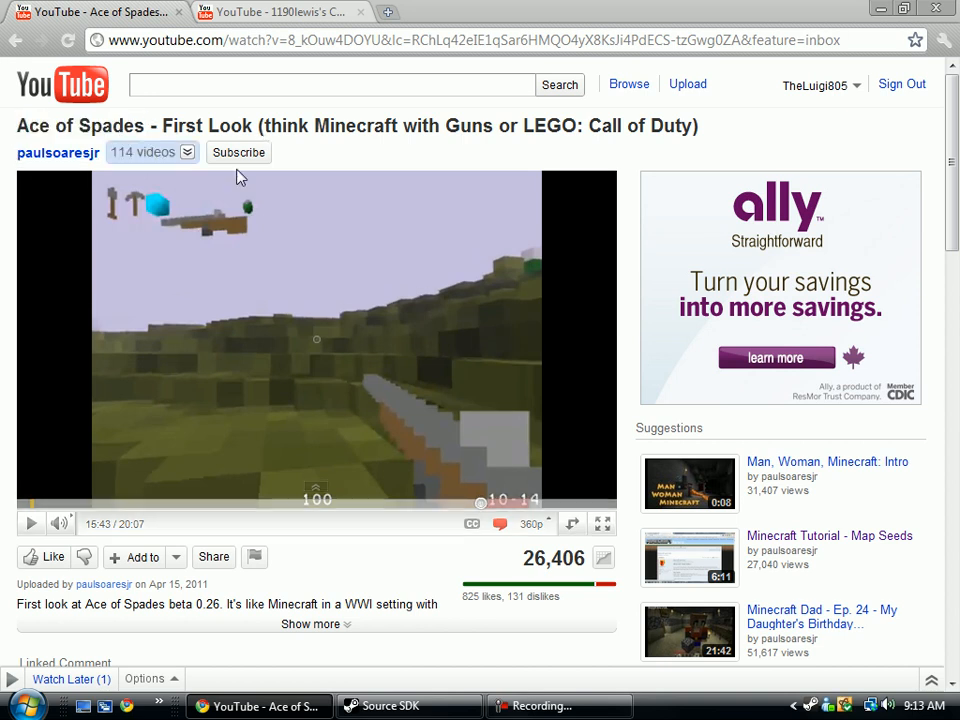
{"action": "mouse_move", "coordinate": [293, 8]}
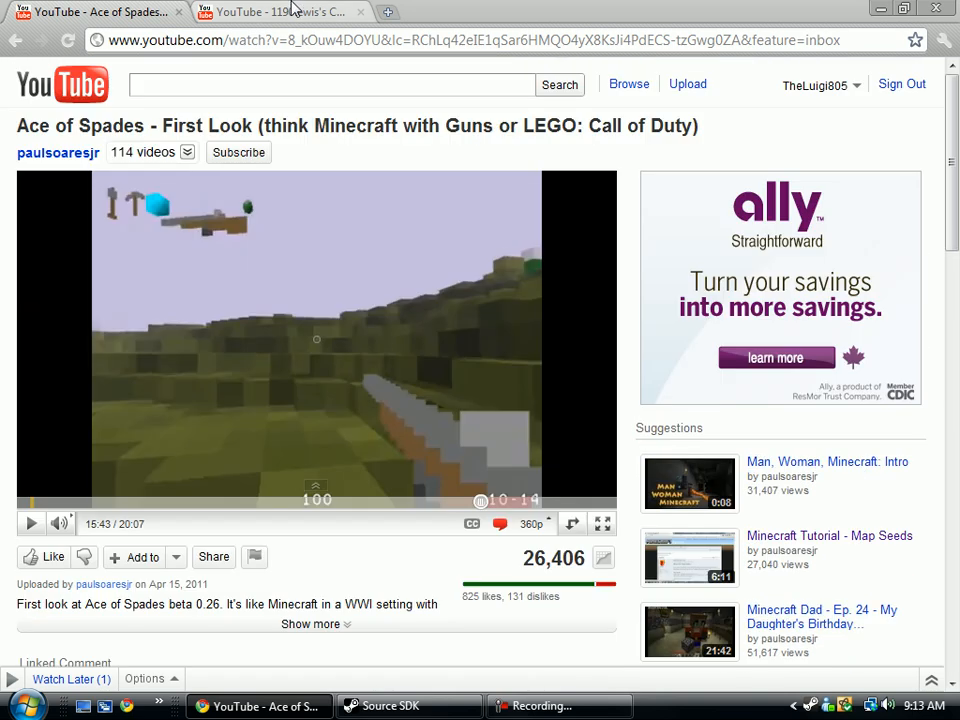
Step: View the commenter's YouTube channel page in the second browser tab
{"action": "left_click", "coordinate": [280, 11]}
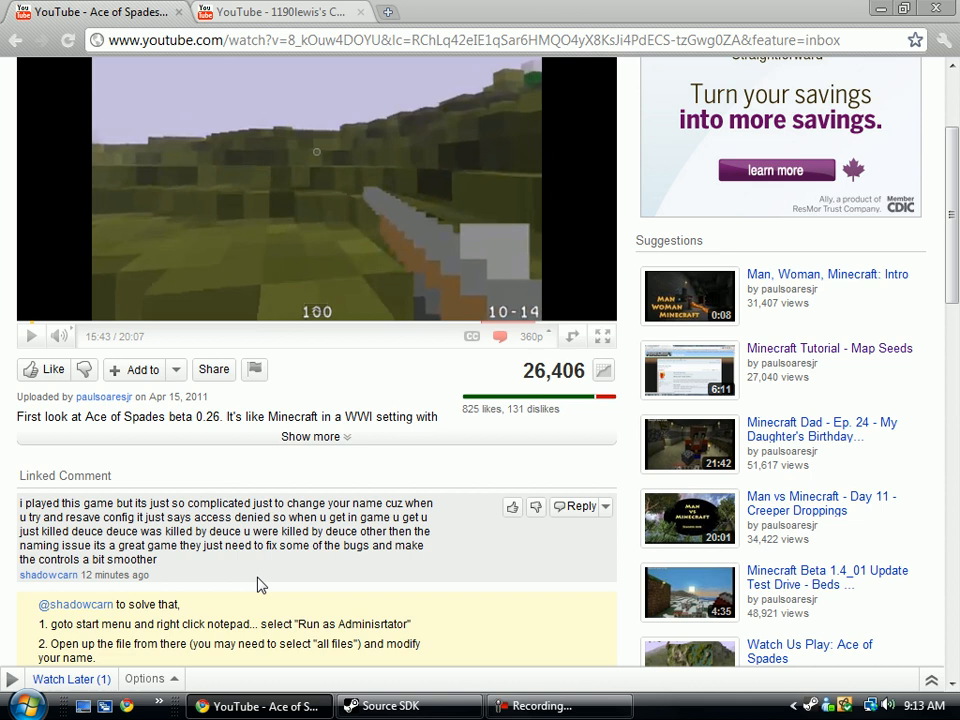
{"action": "scroll", "scroll_direction": "down", "scroll_amount": 3}
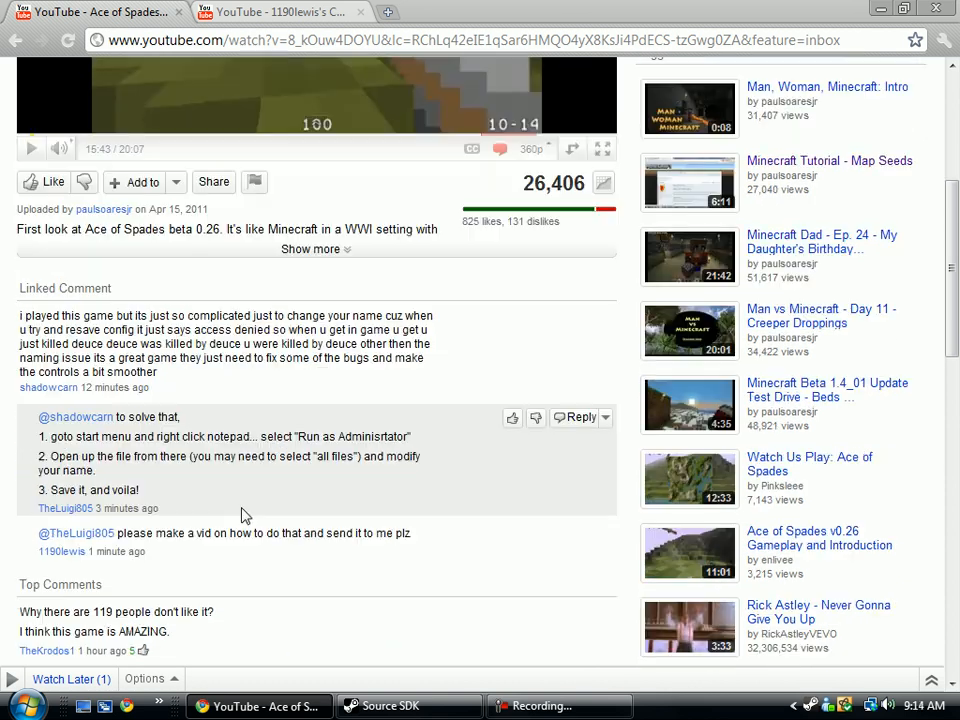
{"action": "mouse_move", "coordinate": [281, 485]}
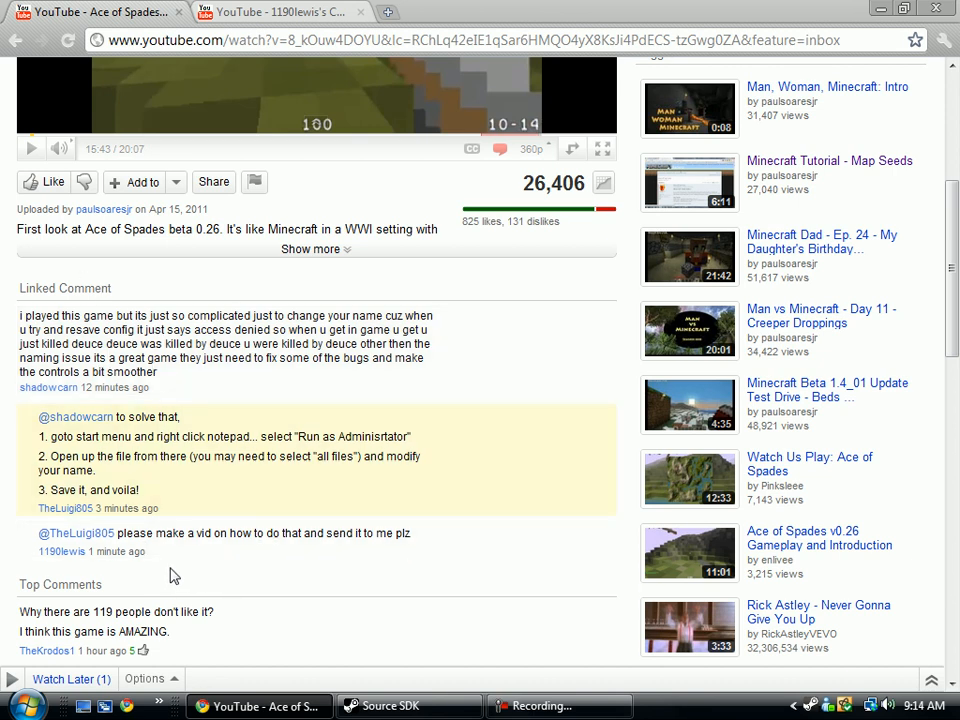
{"action": "mouse_move", "coordinate": [335, 558]}
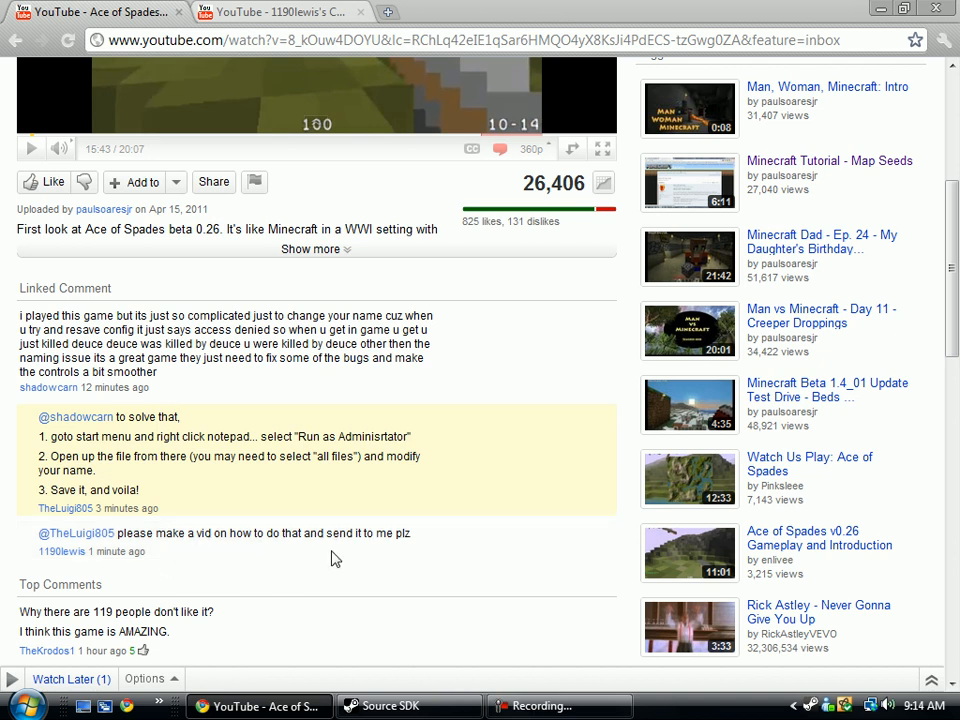
{"action": "left_click", "coordinate": [280, 11]}
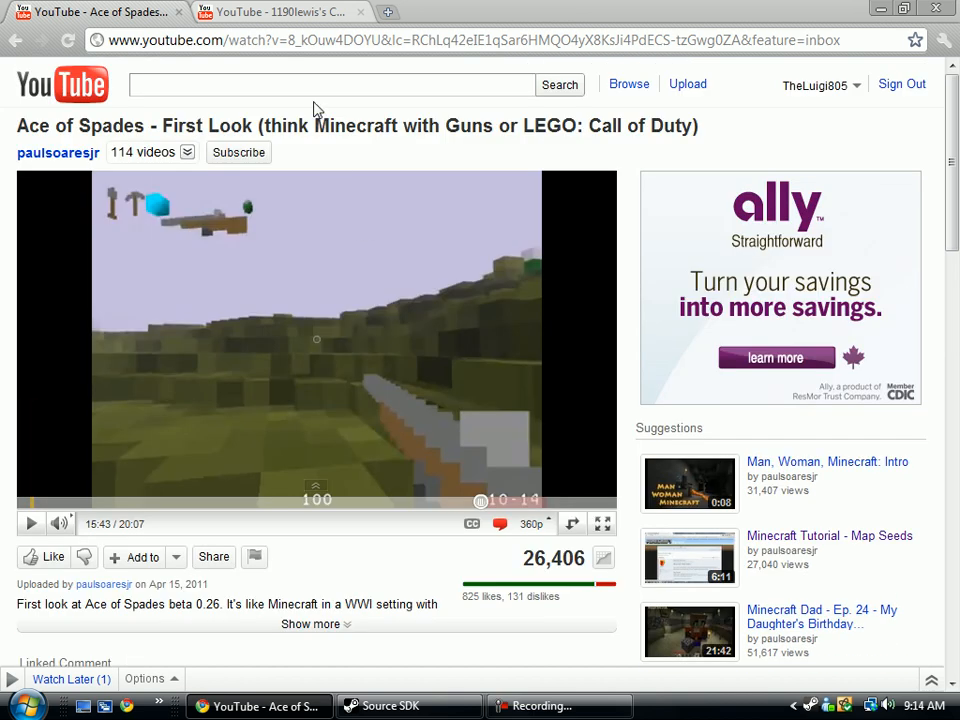
{"action": "left_click", "coordinate": [280, 12]}
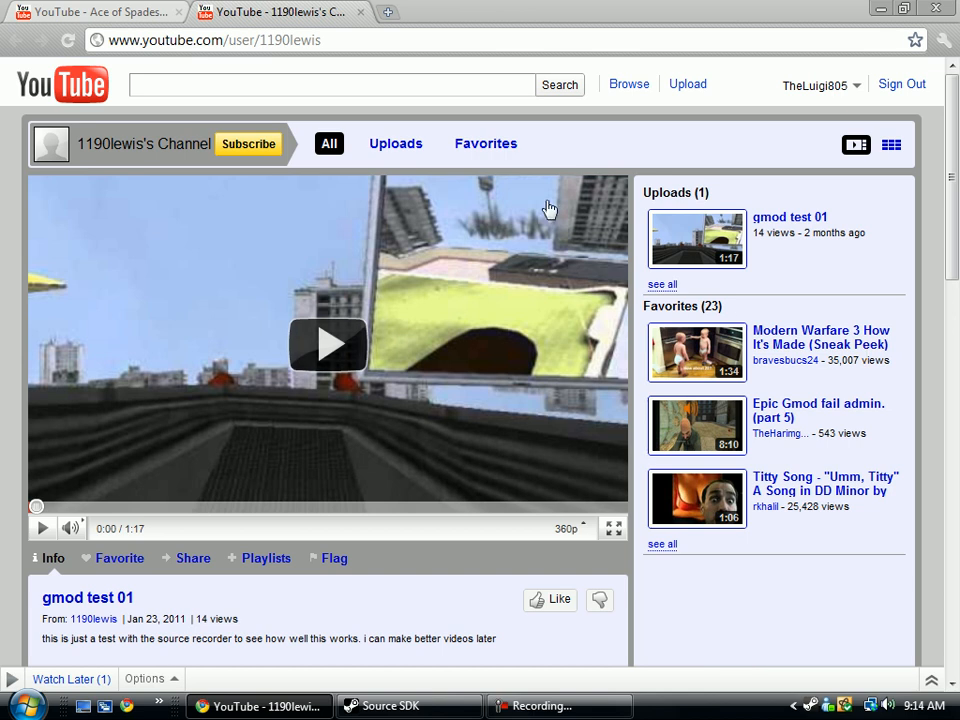
{"action": "left_click", "coordinate": [95, 11]}
{"action": "type", "text": "ace-"}
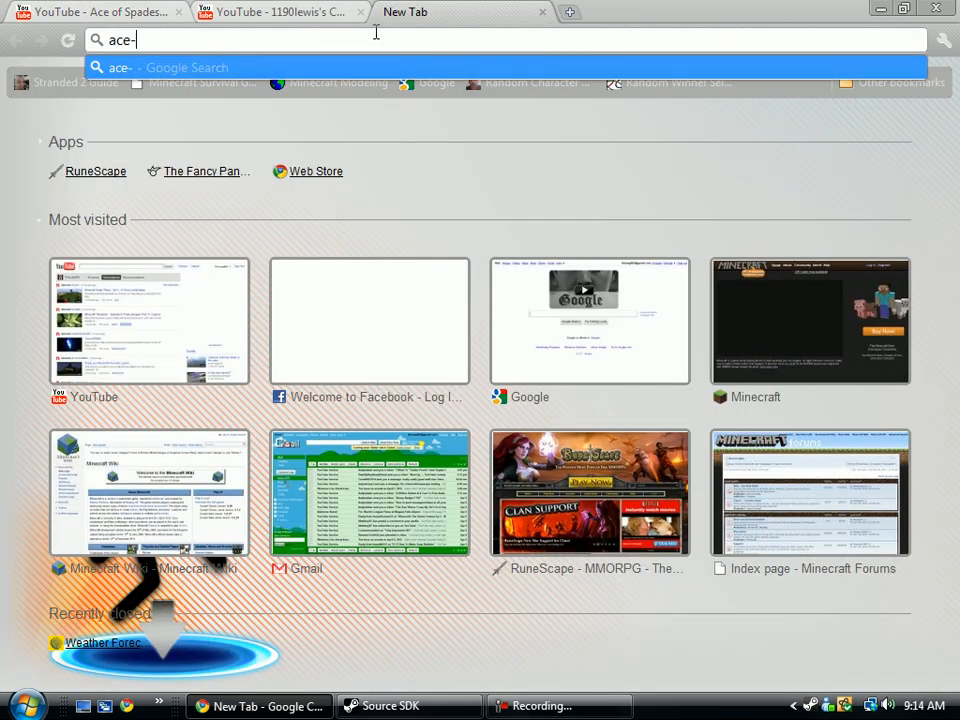
Step: Load ace-spades.com and scroll through its server listing
{"action": "type", "text": "spades.com"}
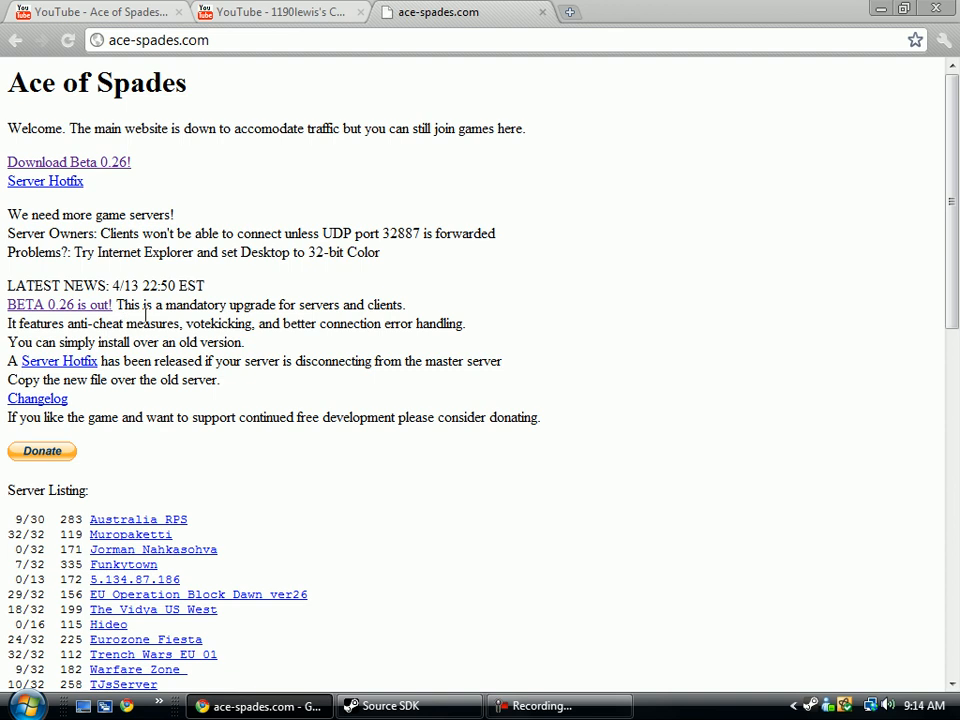
{"action": "scroll", "scroll_direction": "down", "scroll_amount": 3}
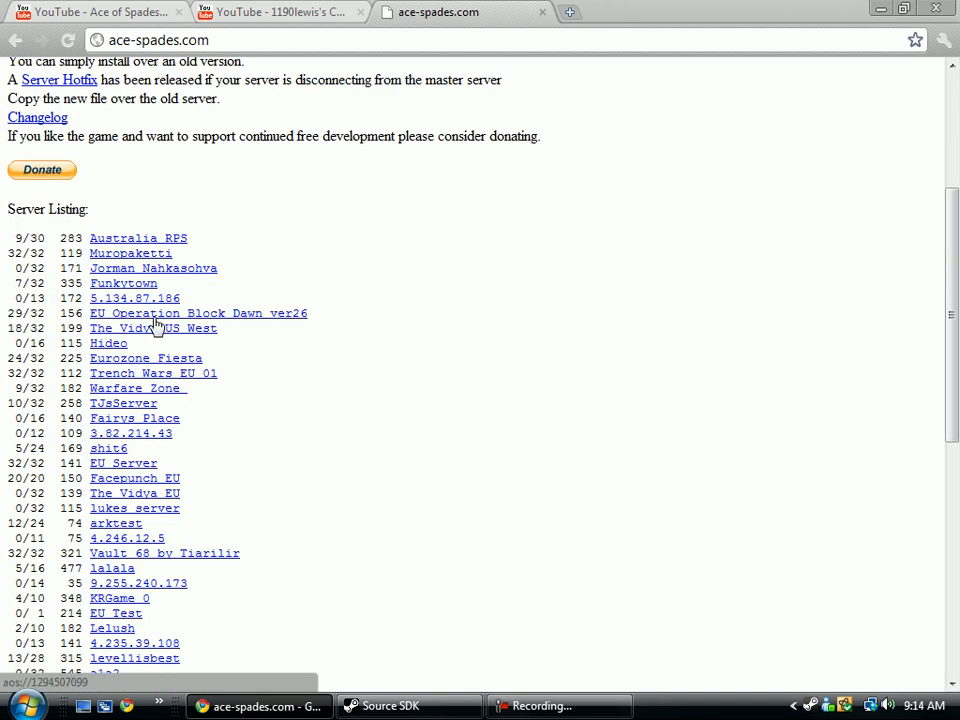
{"action": "scroll", "scroll_direction": "up", "scroll_amount": 3}
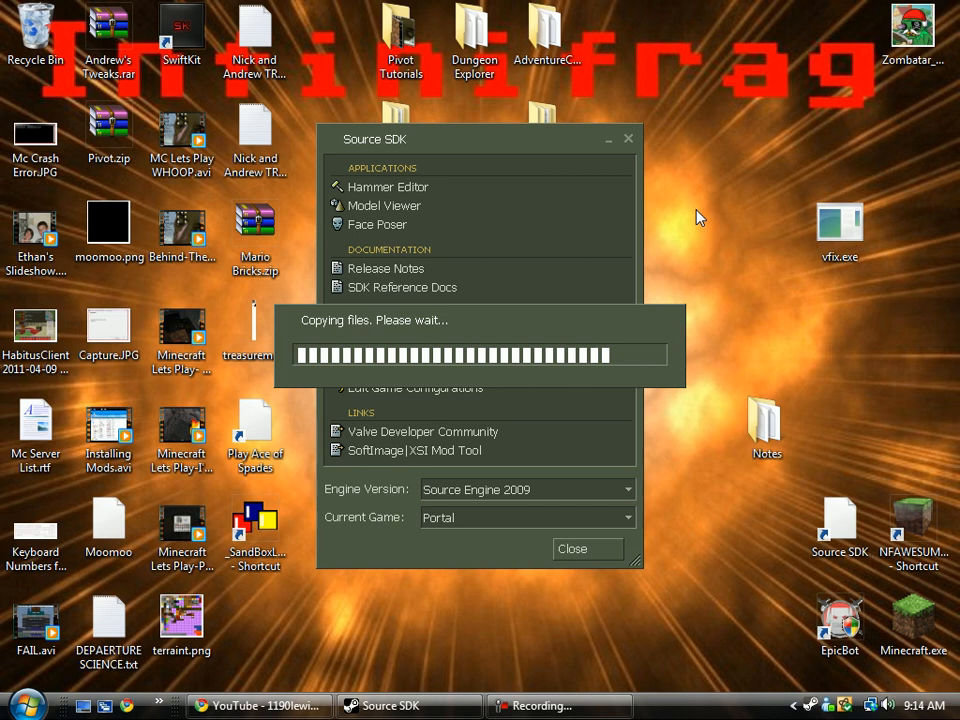
{"action": "left_click", "coordinate": [255, 525]}
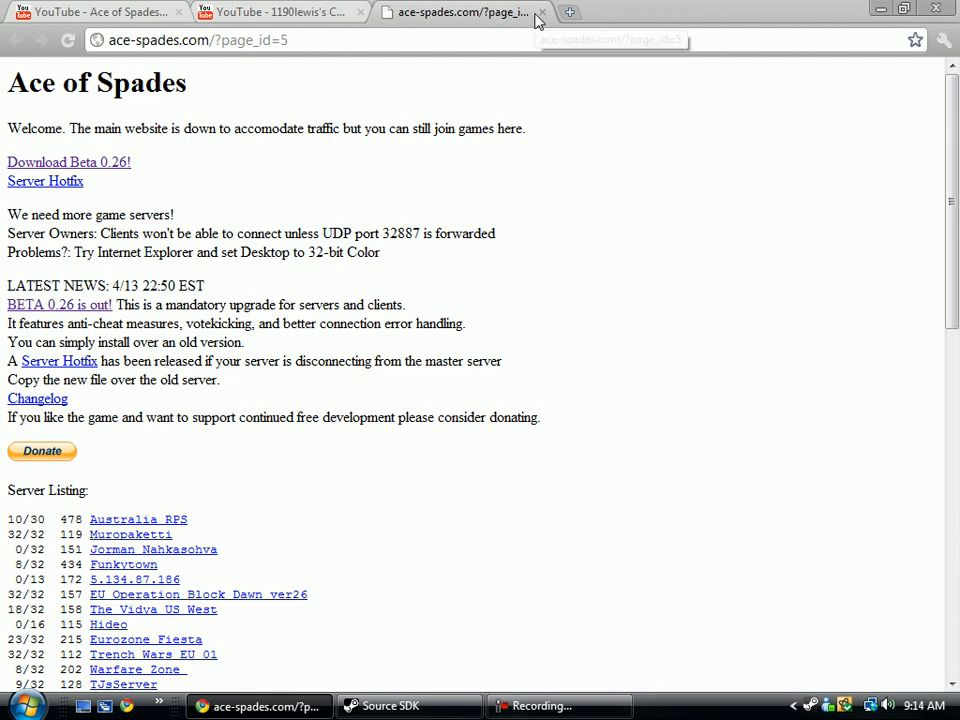
{"action": "left_click", "coordinate": [408, 706]}
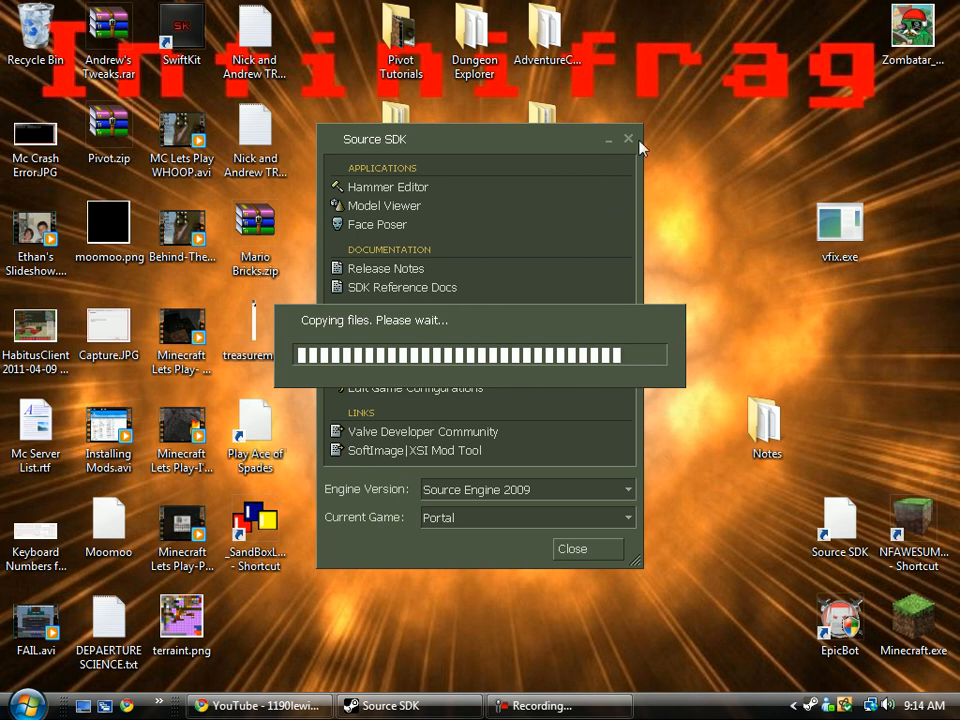
{"action": "left_click", "coordinate": [255, 525]}
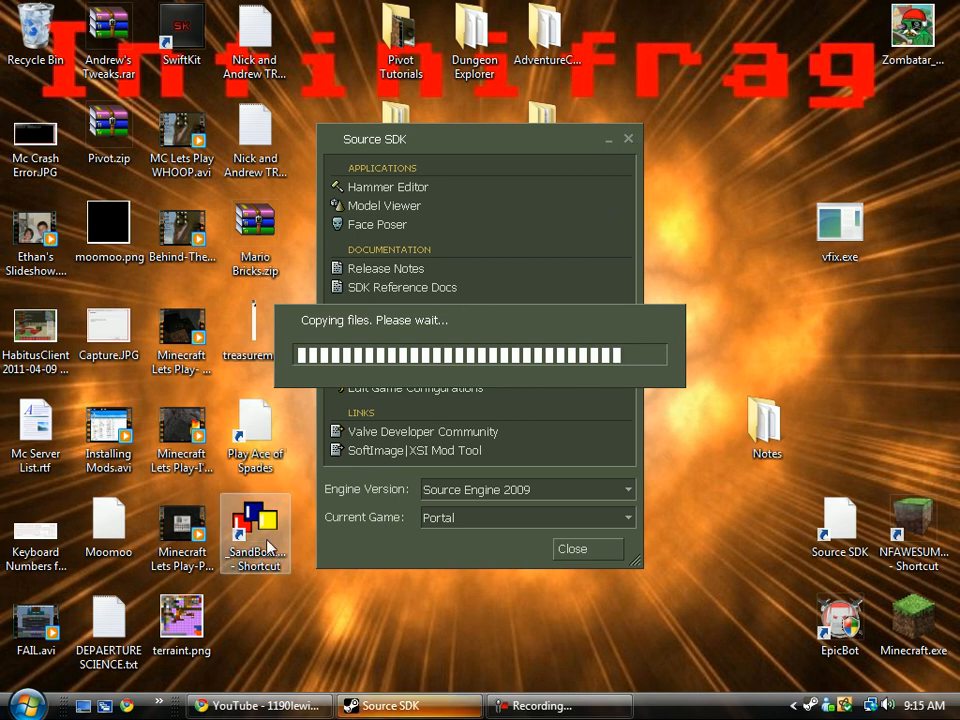
{"action": "left_click", "coordinate": [22, 700]}
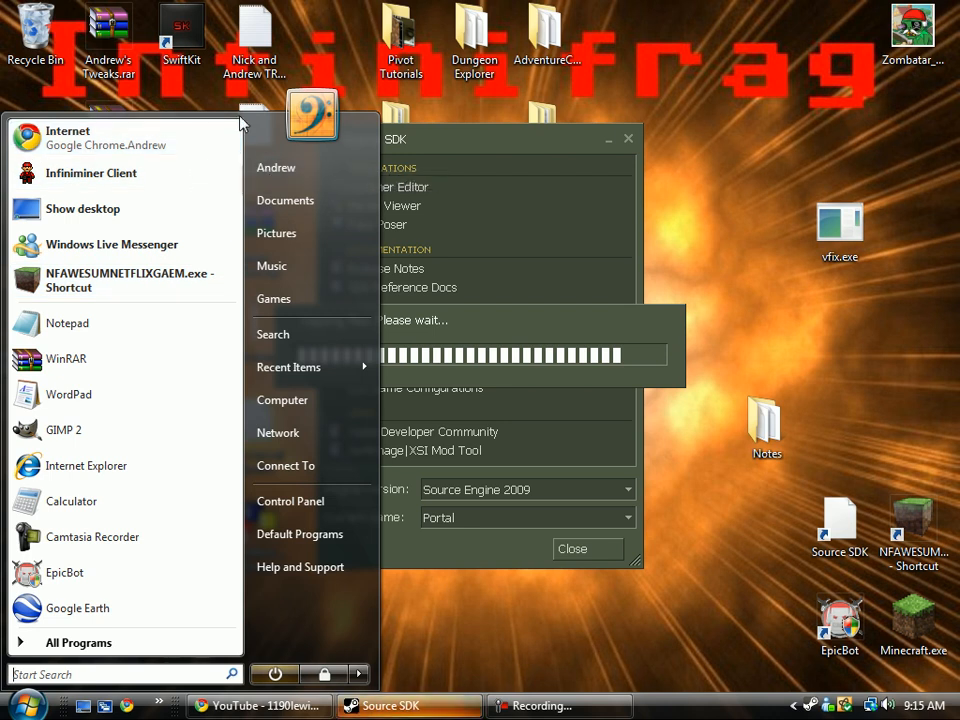
{"action": "mouse_move", "coordinate": [290, 501]}
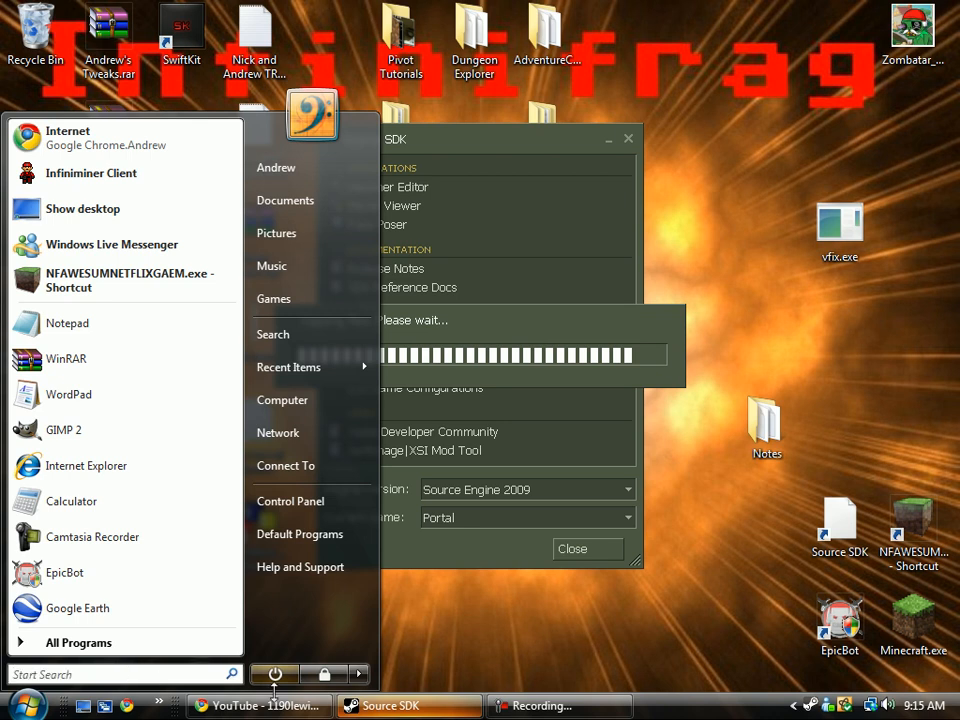
Step: Launch Configuration from the Ace of Spades program group, opening config.ini in Notepad
{"action": "left_click", "coordinate": [78, 642]}
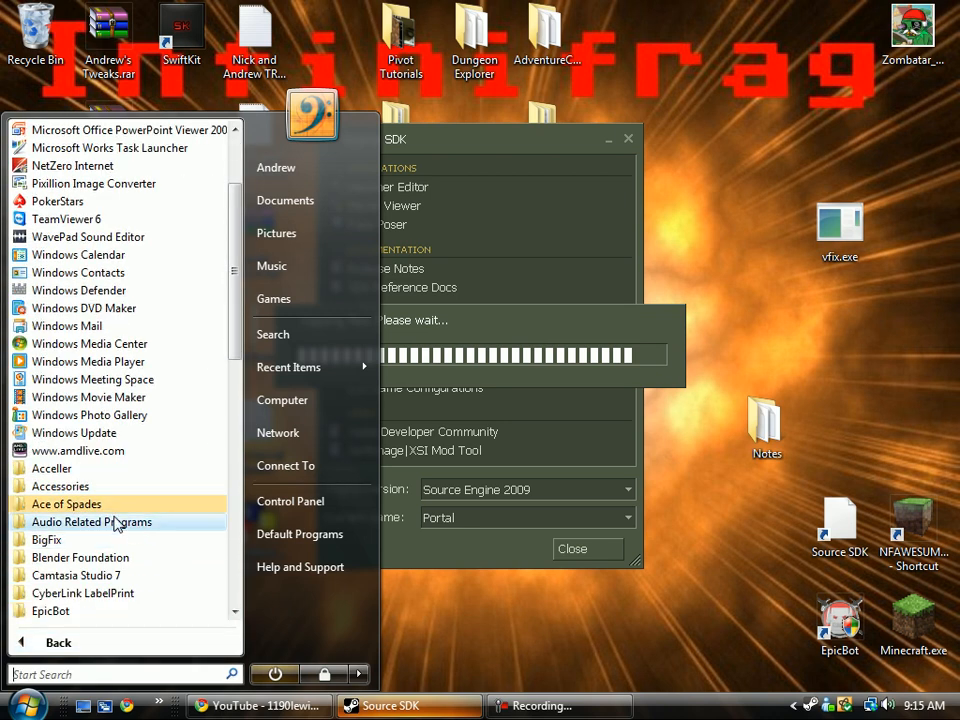
{"action": "left_click", "coordinate": [66, 503]}
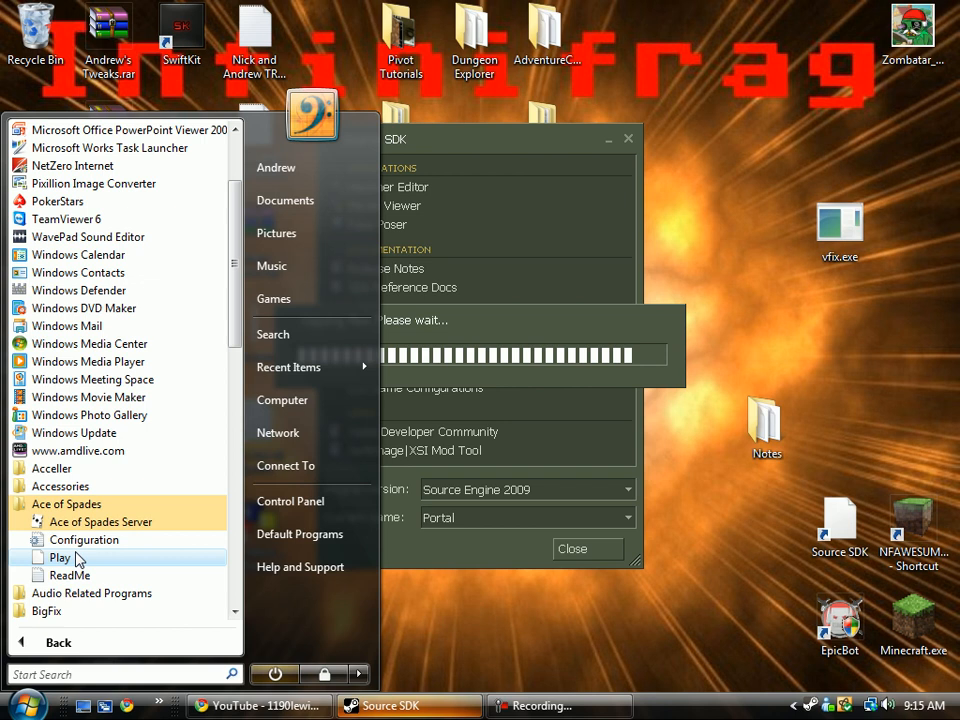
{"action": "left_click", "coordinate": [60, 557]}
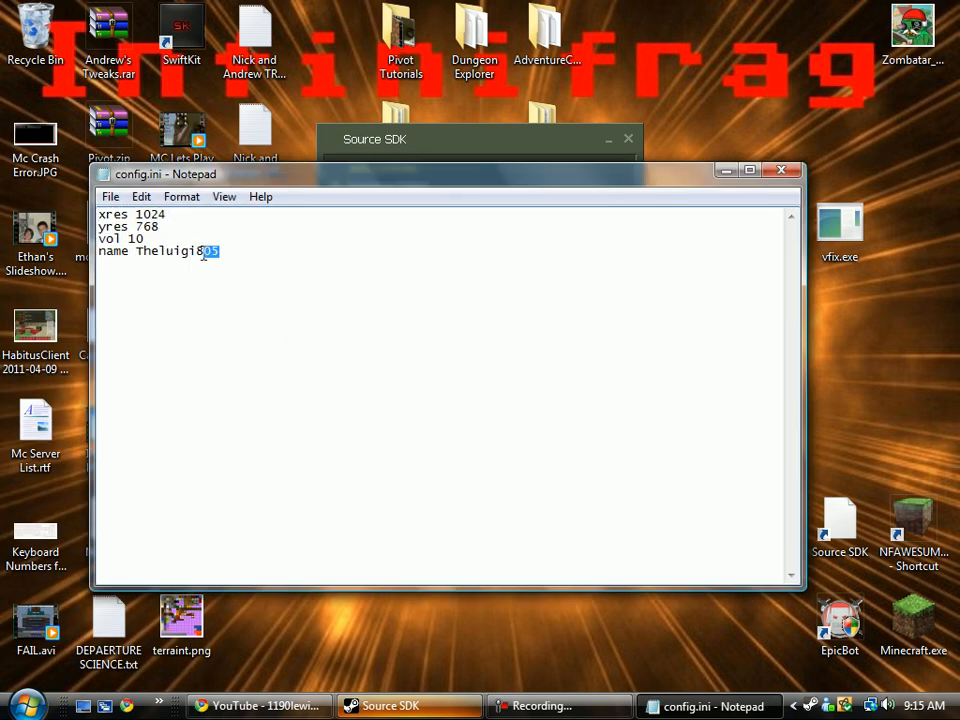
Step: Delete the trailing 05 from the player name in config.ini
{"action": "key", "text": "Delete"}
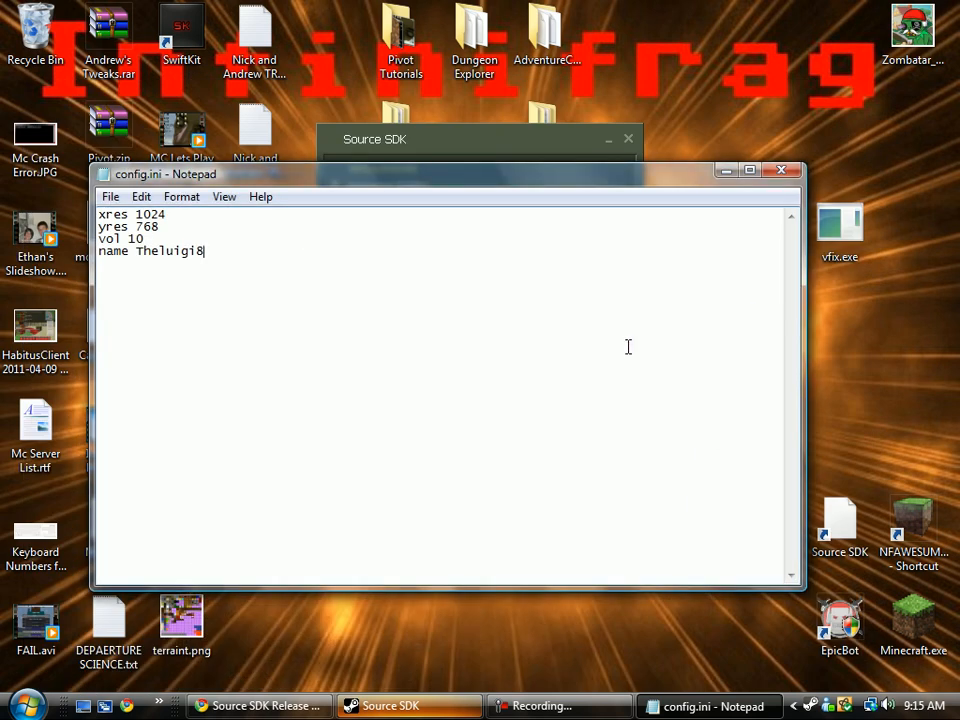
{"action": "mouse_move", "coordinate": [369, 271]}
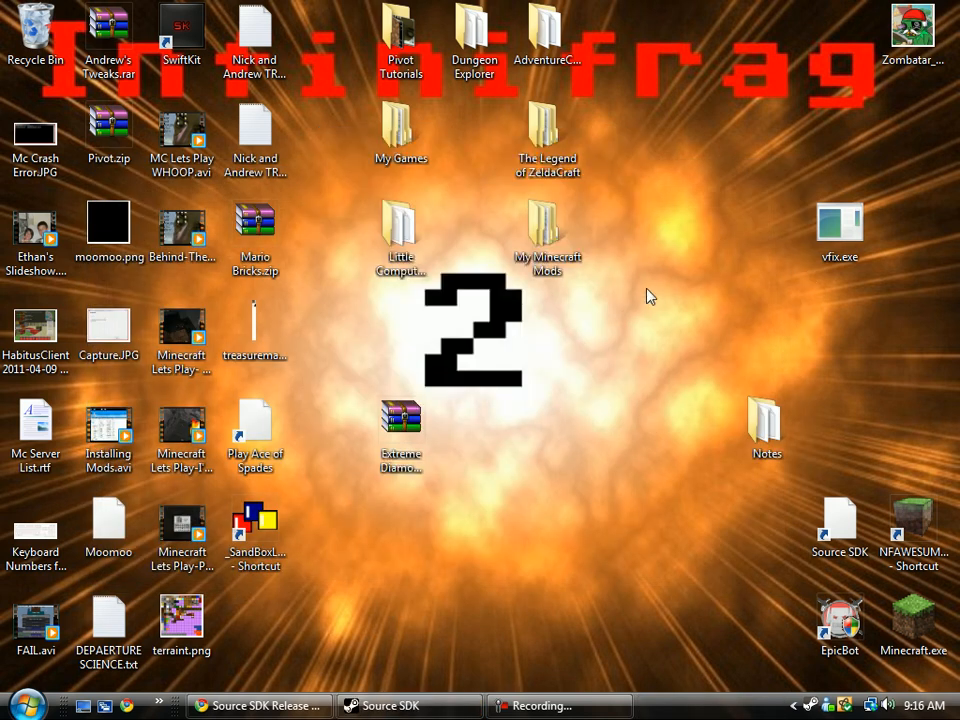
{"action": "mouse_move", "coordinate": [340, 386]}
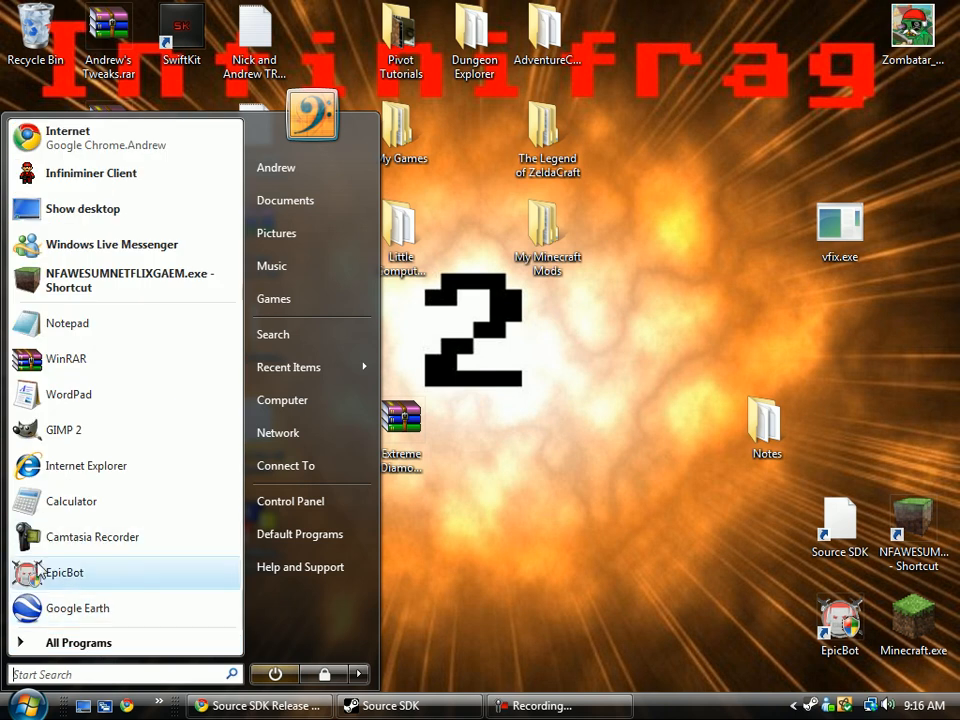
{"action": "mouse_move", "coordinate": [67, 323]}
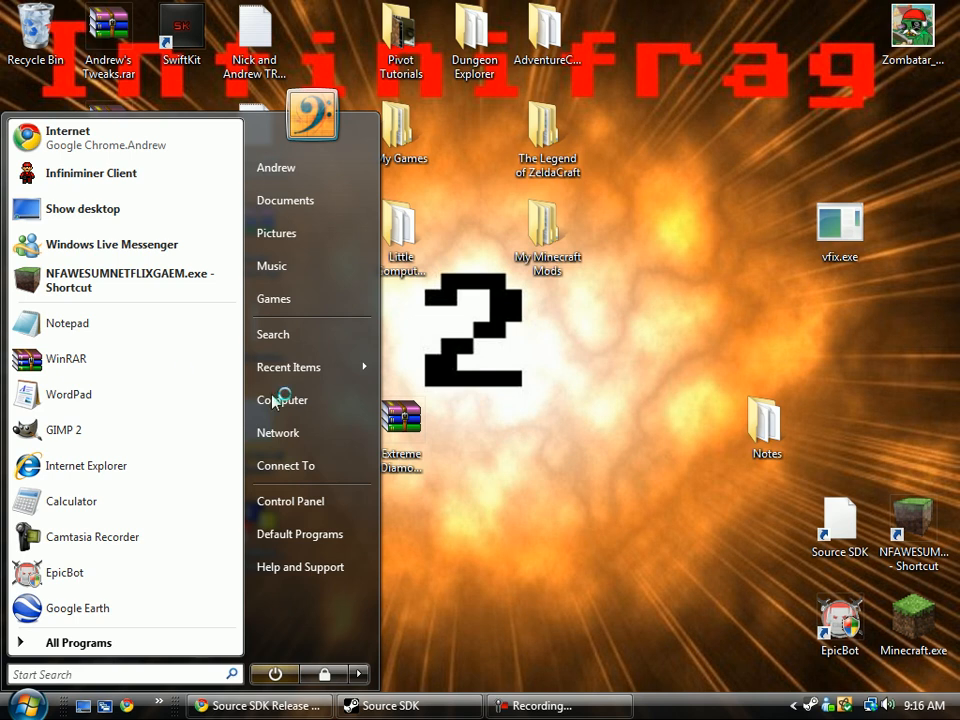
Step: Launch a blank Notepad and bring up its Open file dialog
{"action": "left_click", "coordinate": [66, 323]}
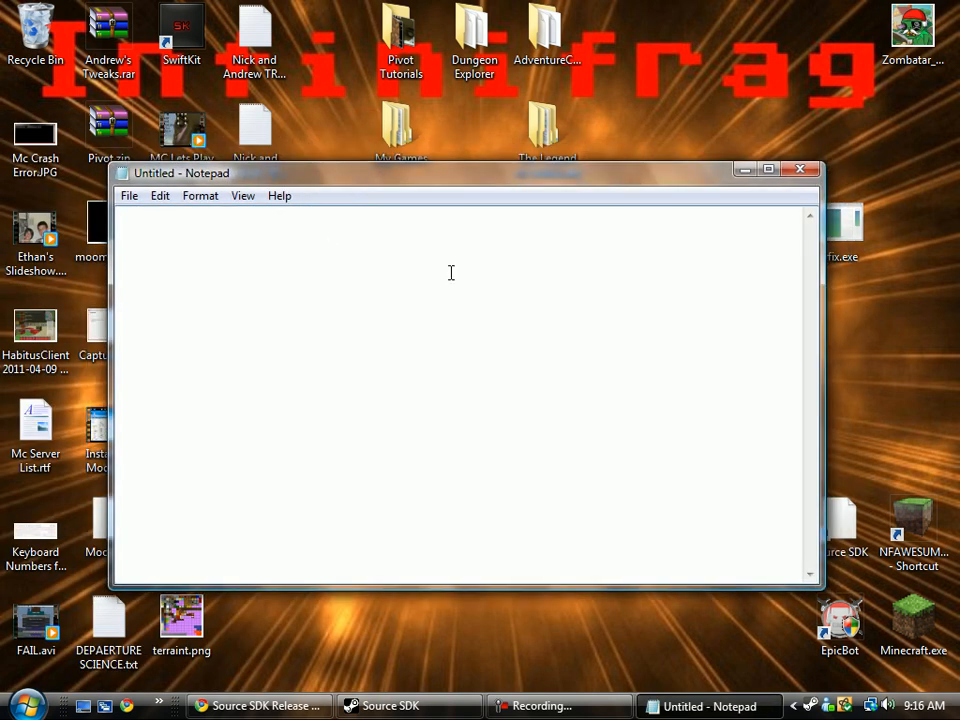
{"action": "left_click", "coordinate": [129, 195]}
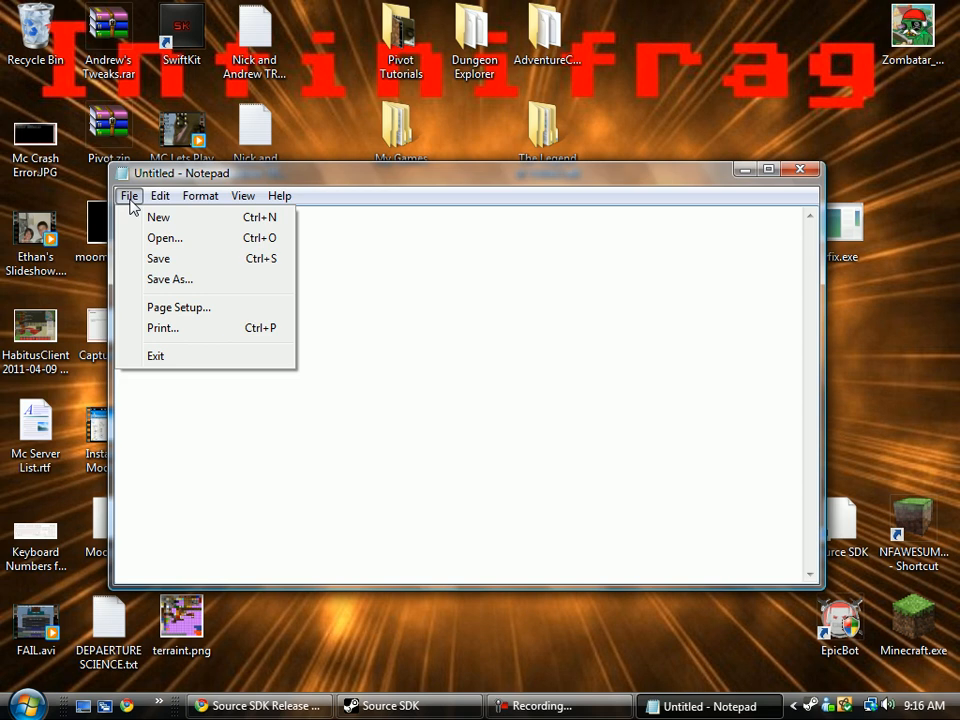
{"action": "left_click", "coordinate": [164, 237]}
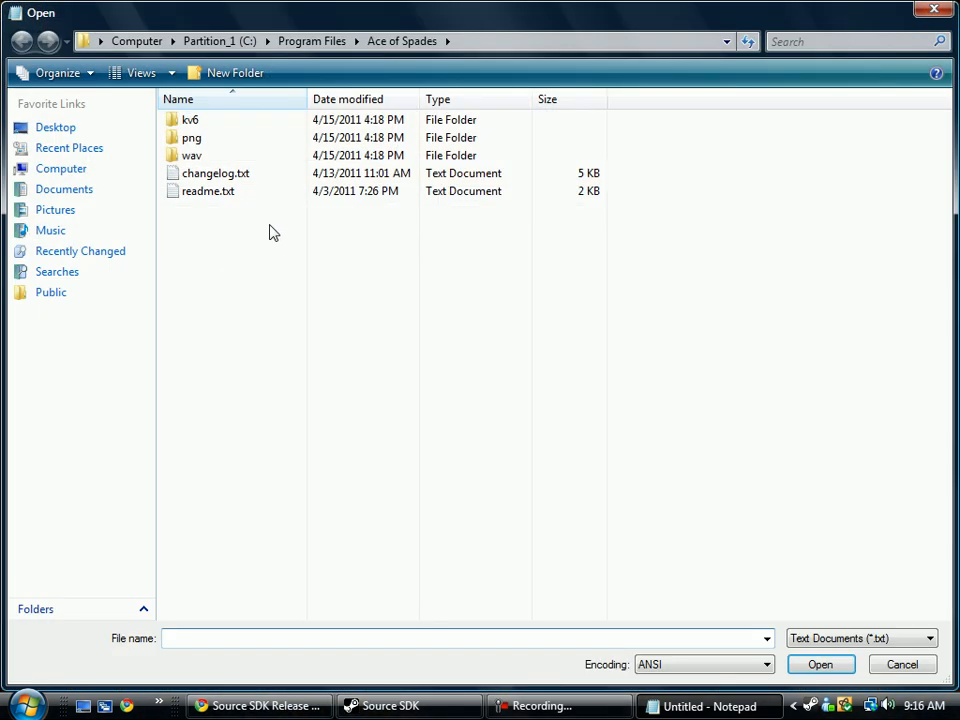
{"action": "mouse_move", "coordinate": [234, 268]}
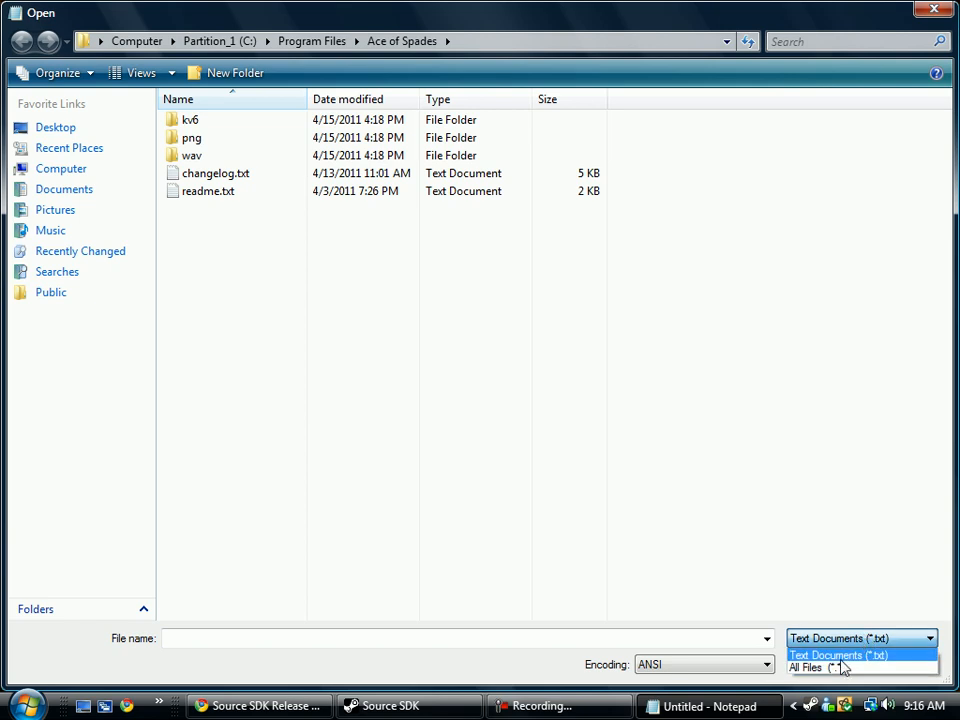
Step: Open config.ini under the All Files filter, set the volume to 12, and close Notepad
{"action": "left_click", "coordinate": [825, 667]}
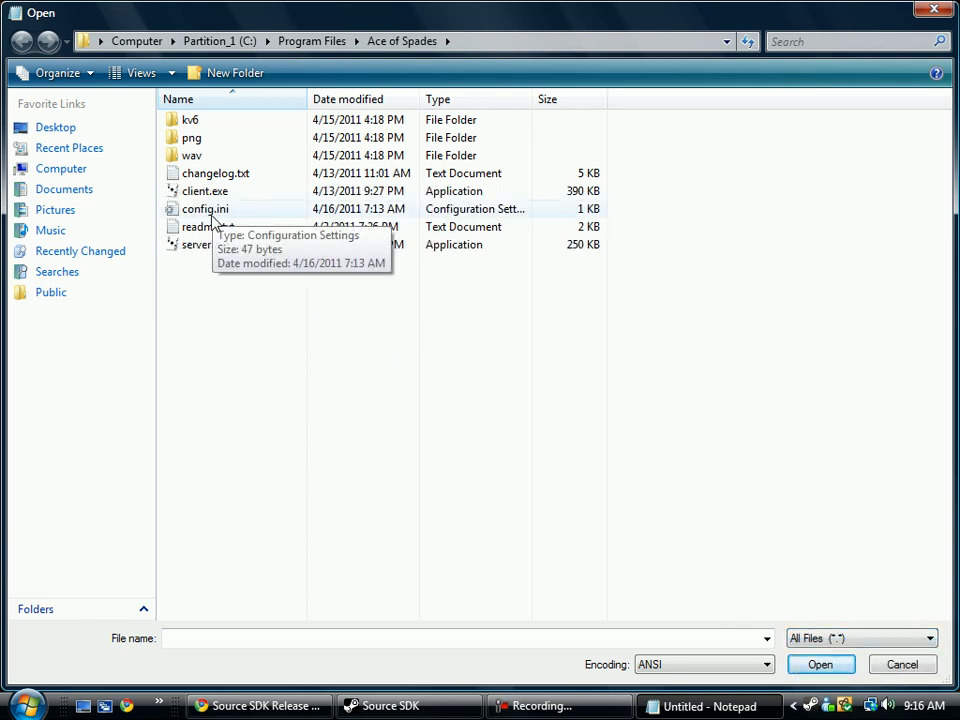
{"action": "double_click", "coordinate": [204, 208]}
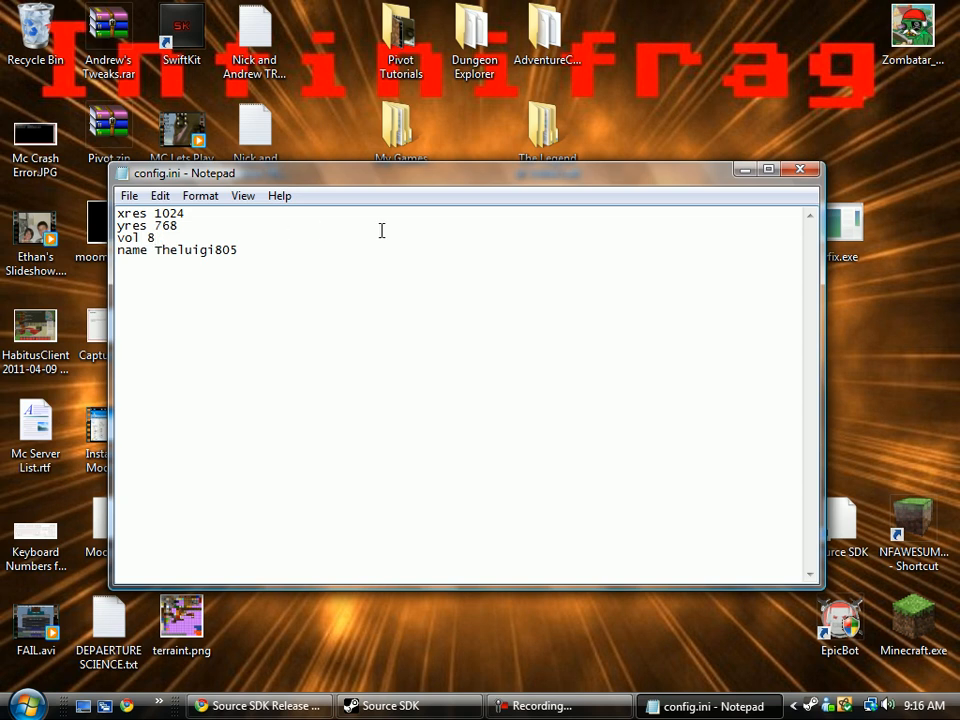
{"action": "type", "text": "12"}
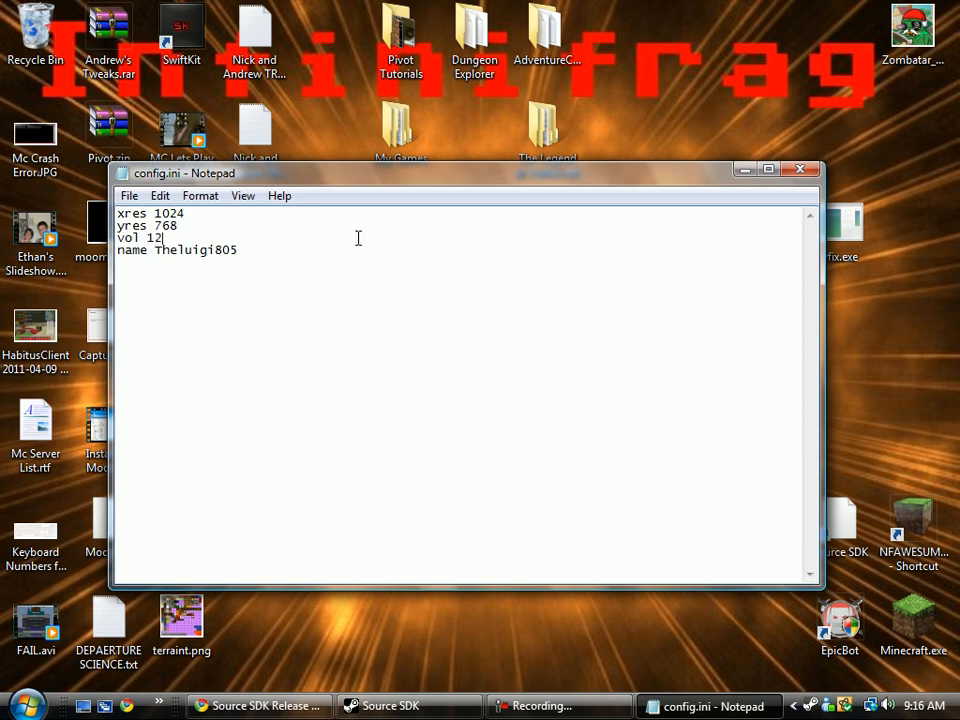
{"action": "left_click", "coordinate": [800, 169]}
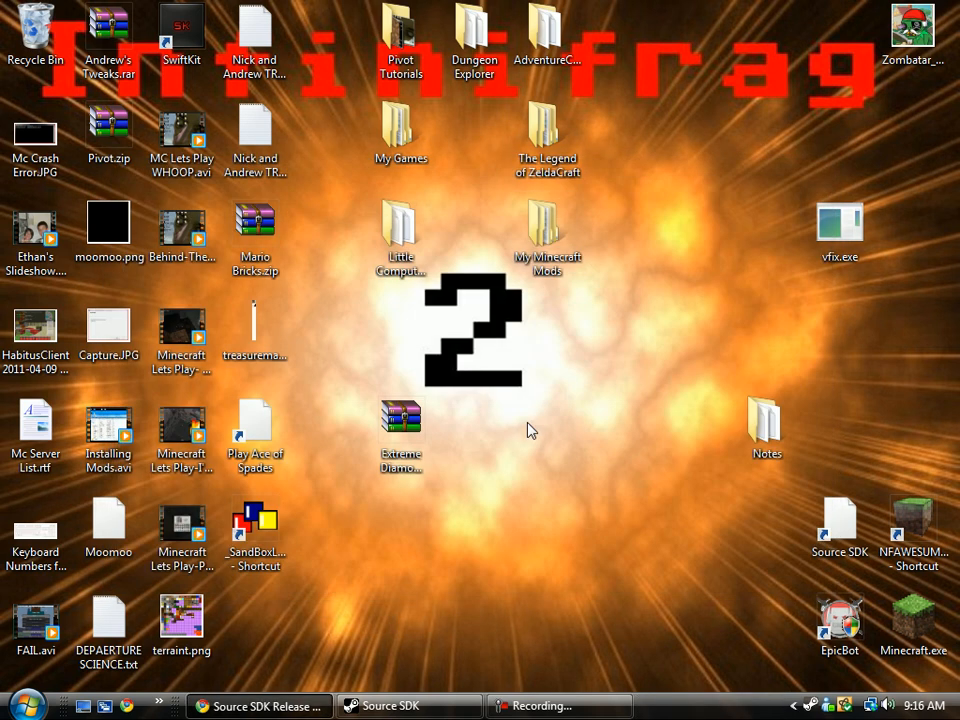
{"action": "mouse_move", "coordinate": [465, 658]}
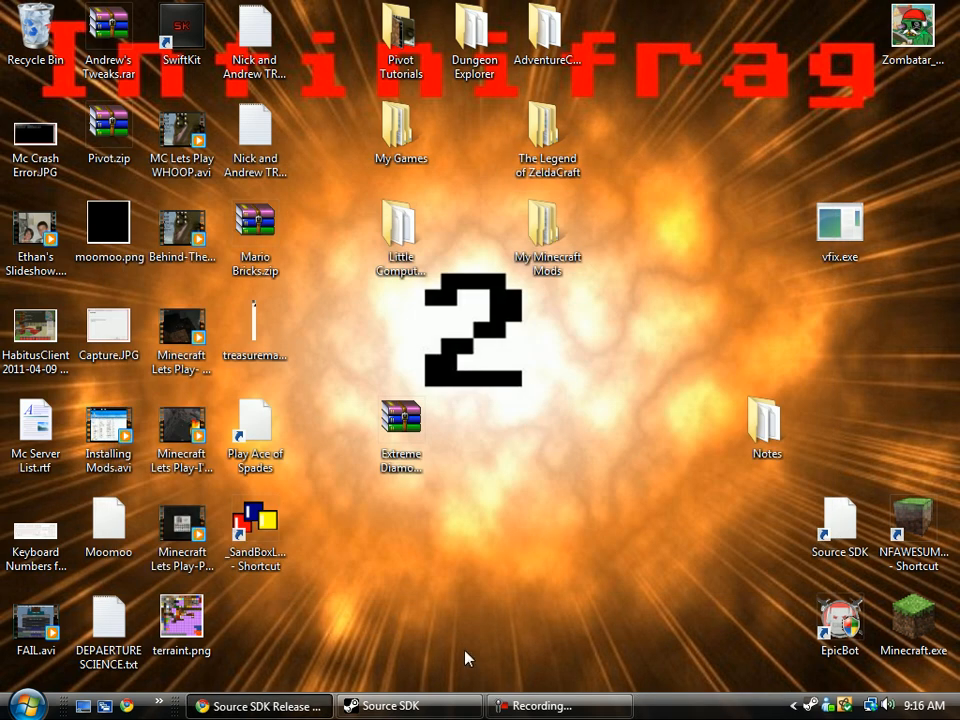
{"action": "mouse_move", "coordinate": [334, 429]}
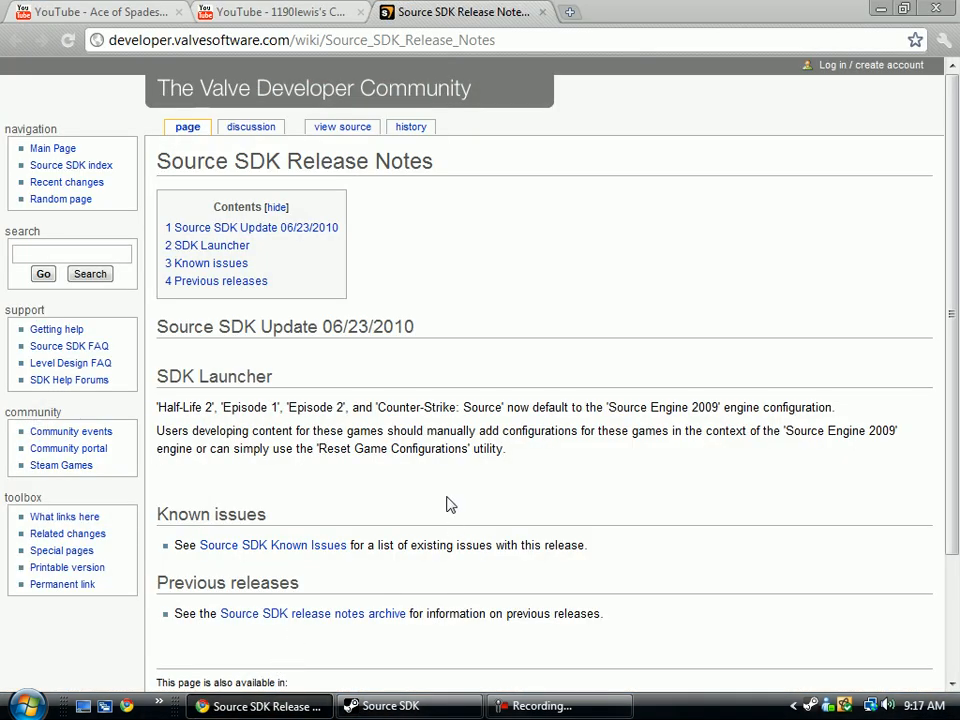
Step: Return to the 1190lewis channel page showing the gmod test 01 video
{"action": "left_click", "coordinate": [280, 11]}
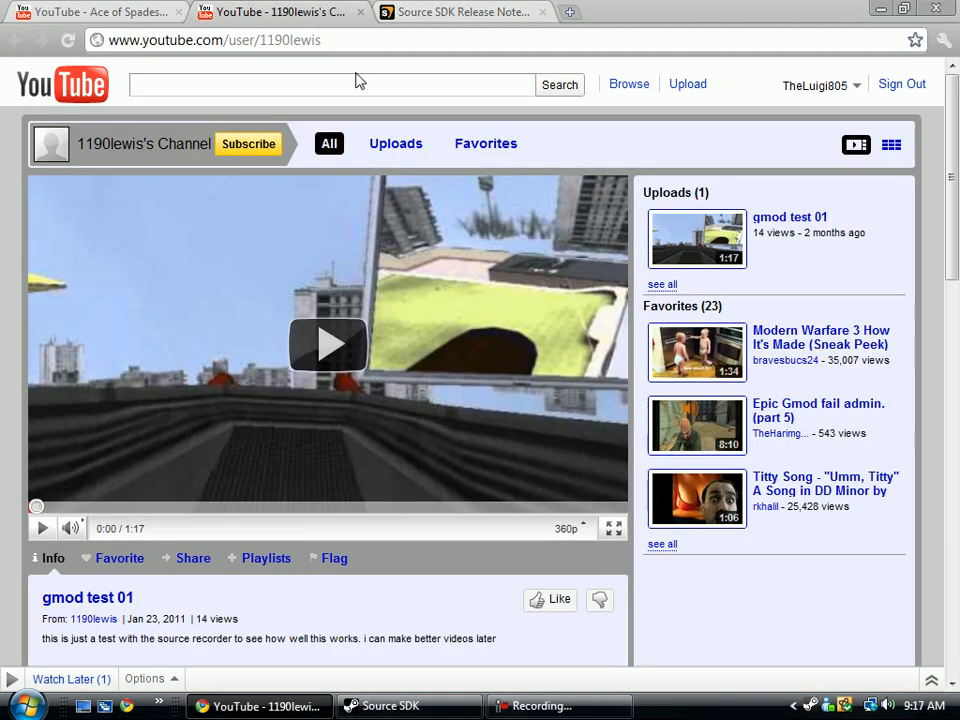
{"action": "mouse_move", "coordinate": [298, 224]}
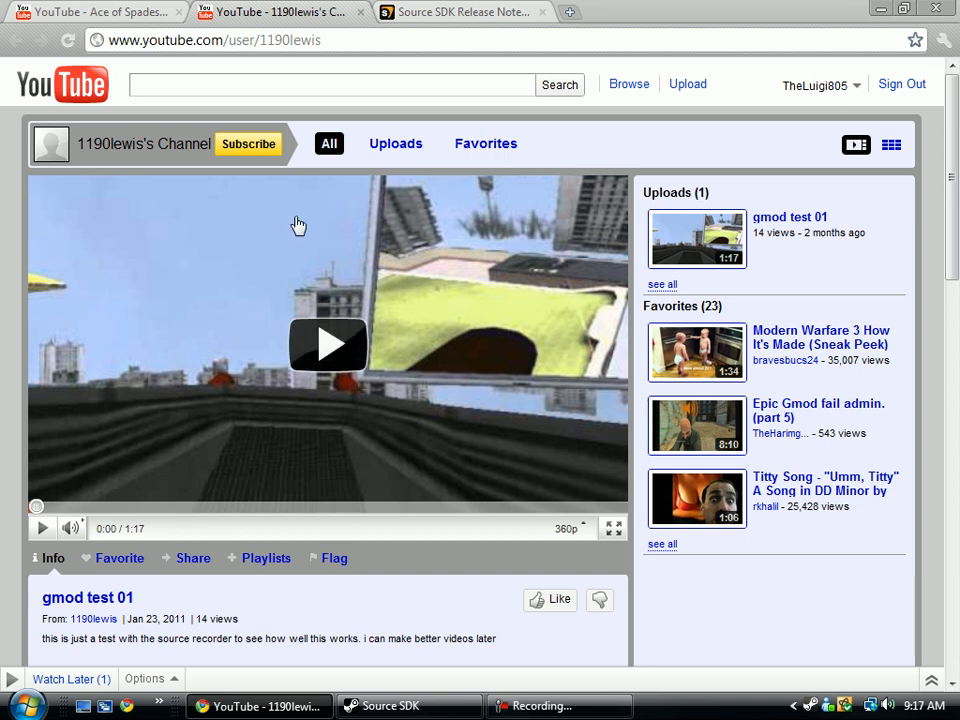
{"action": "mouse_move", "coordinate": [573, 307]}
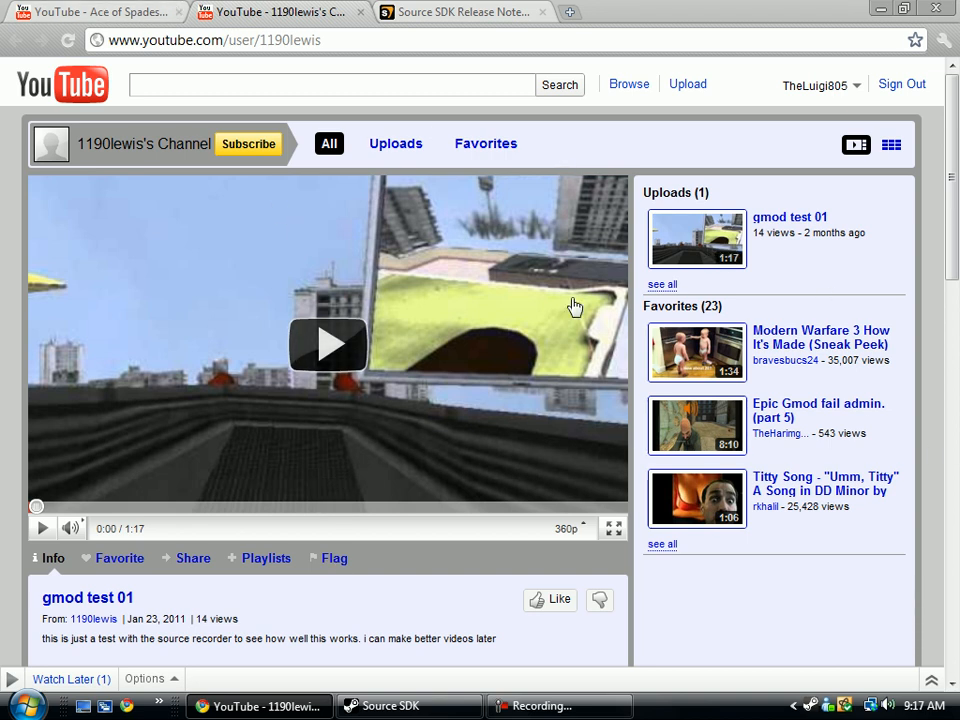